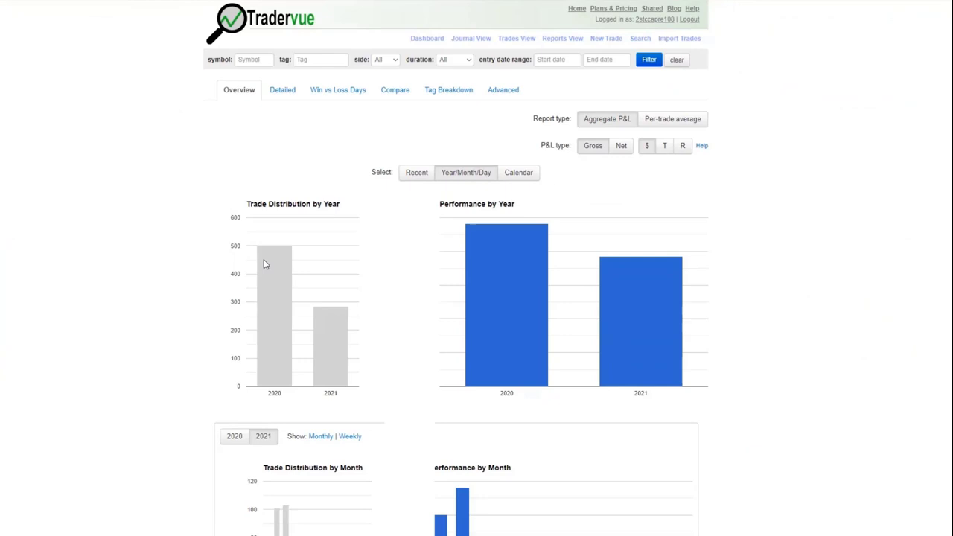
mouse_move(85, 191)
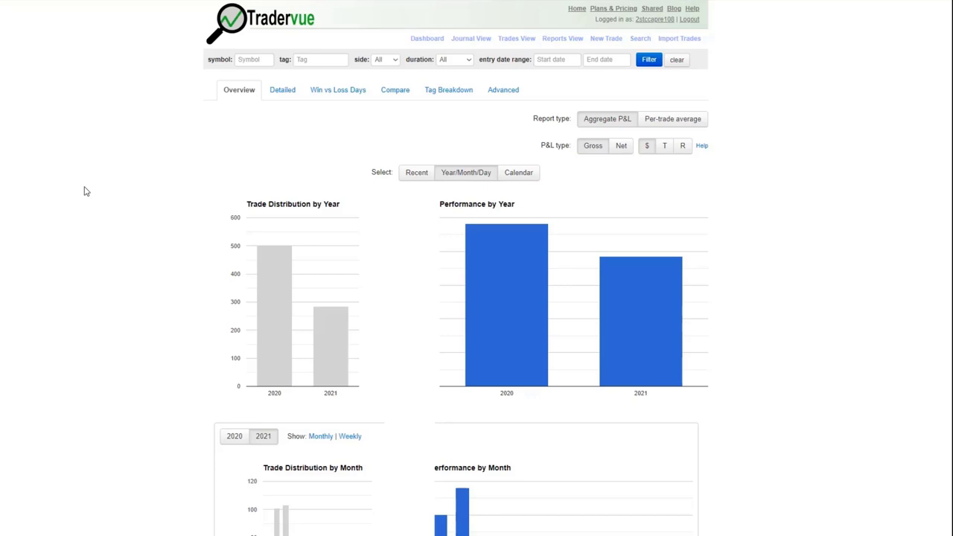
mouse_move(117, 154)
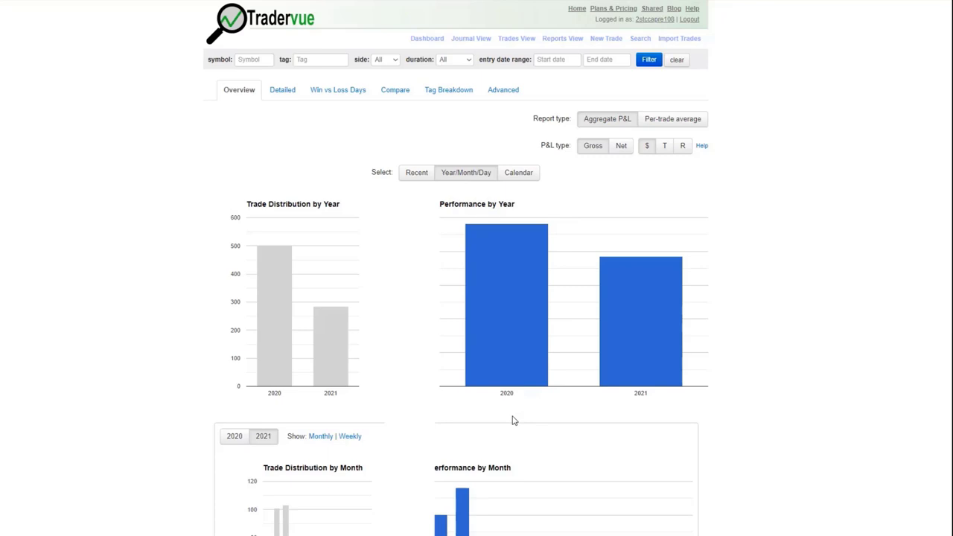
mouse_move(537, 421)
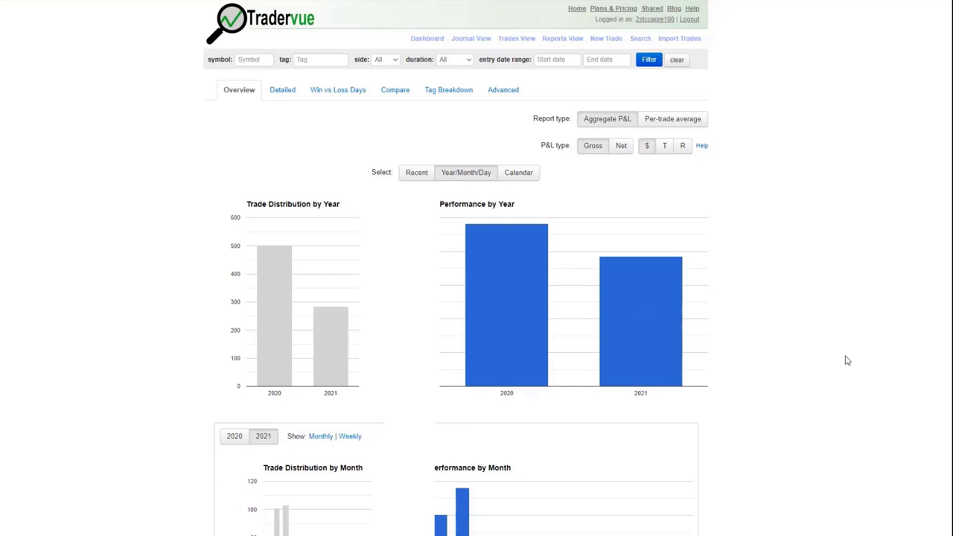
mouse_move(229, 209)
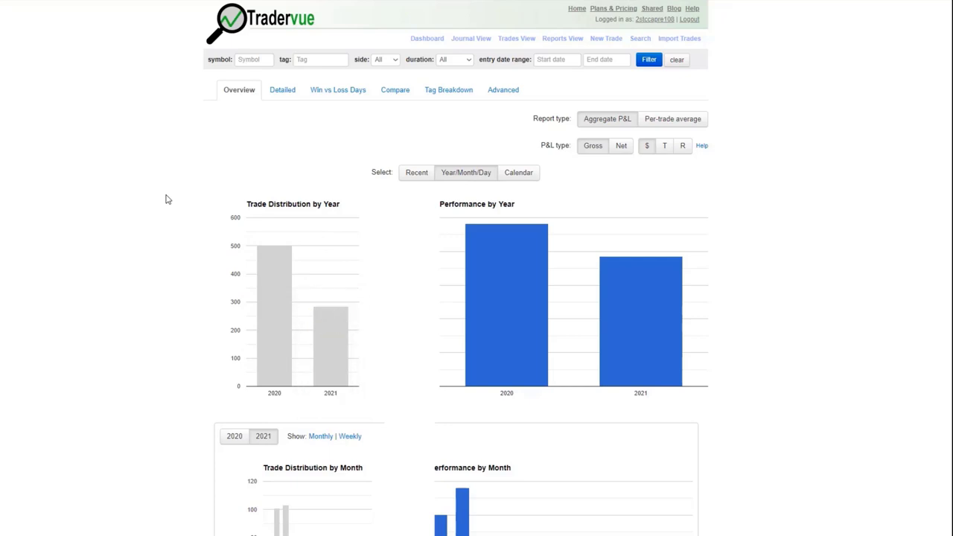
mouse_move(137, 191)
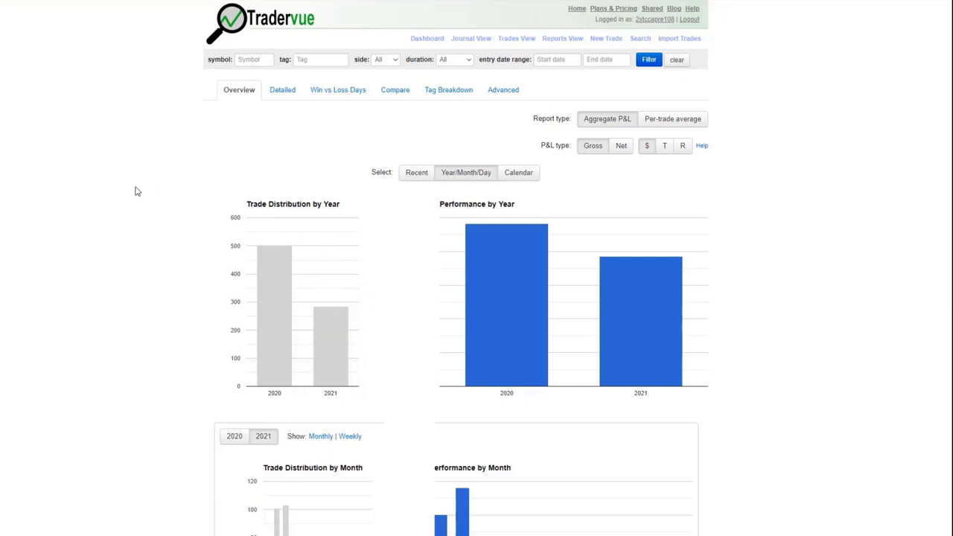
Scroll down to the 2021 Trade Distribution by Month and Performance by Month charts.
scroll("down", 3)
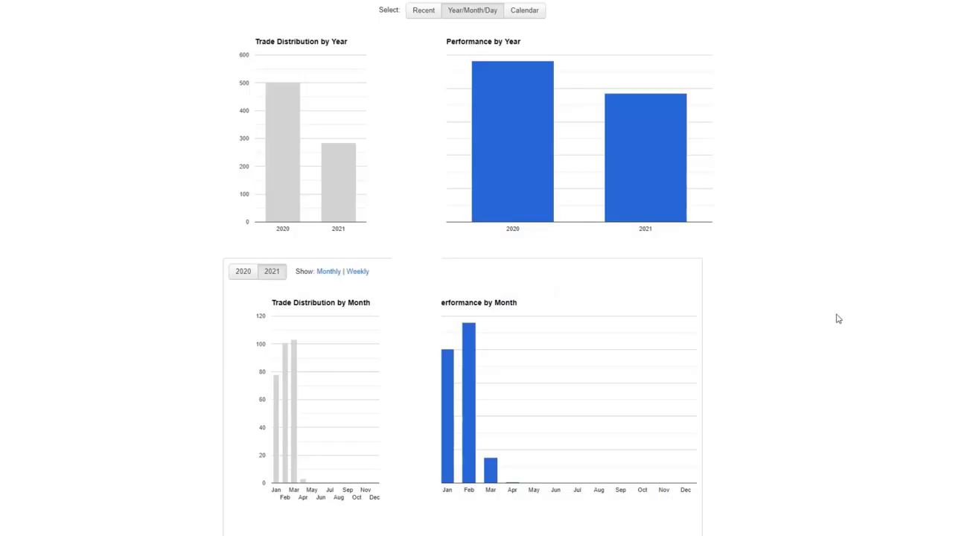
left_click_drag(439, 312, 499, 510)
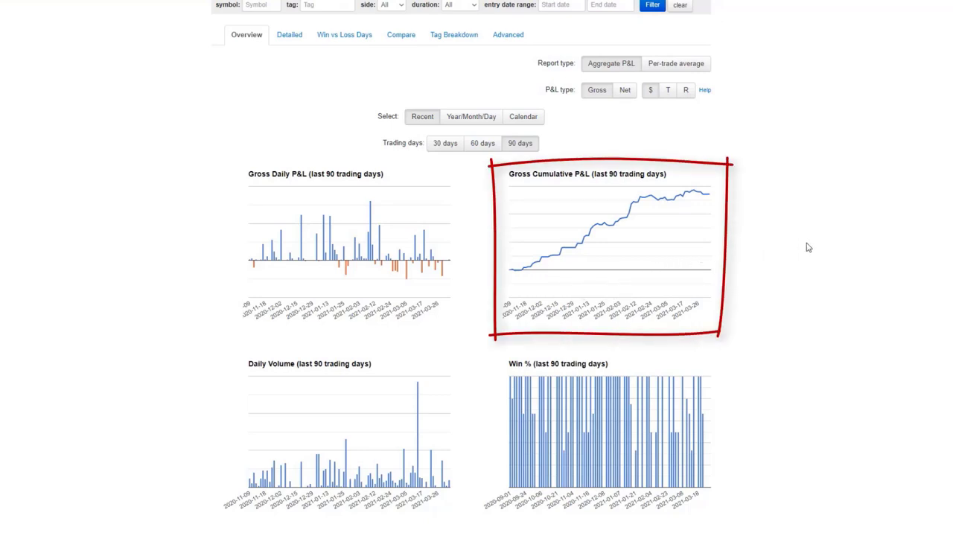
mouse_move(748, 267)
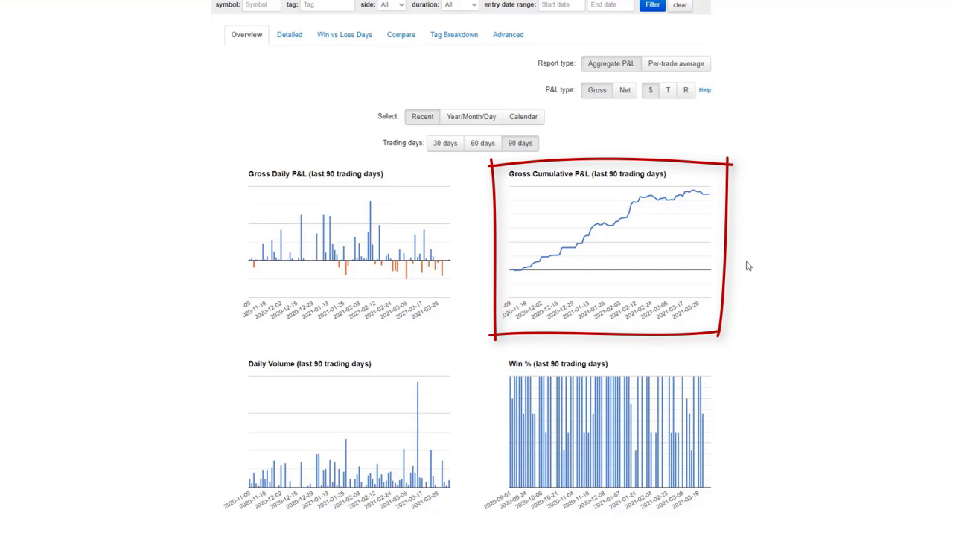
mouse_move(773, 254)
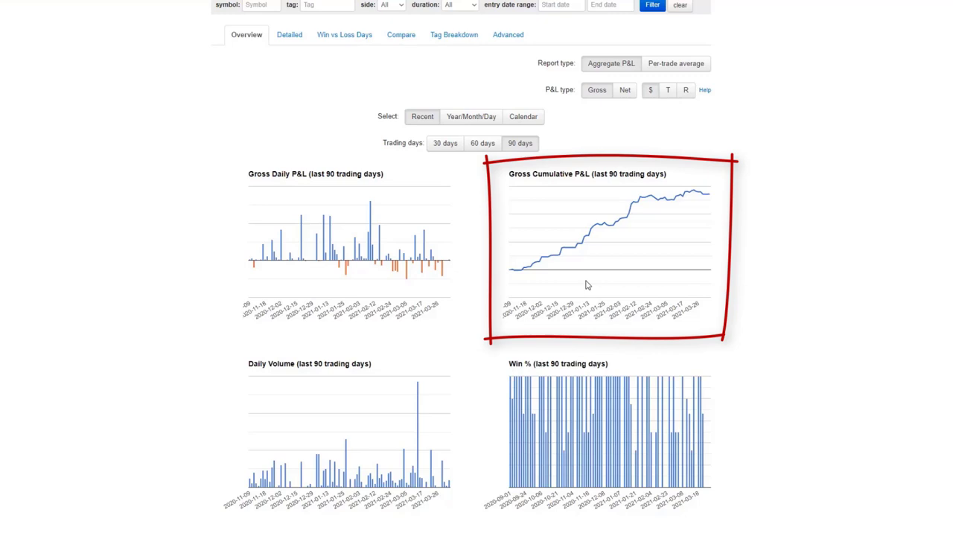
mouse_move(728, 249)
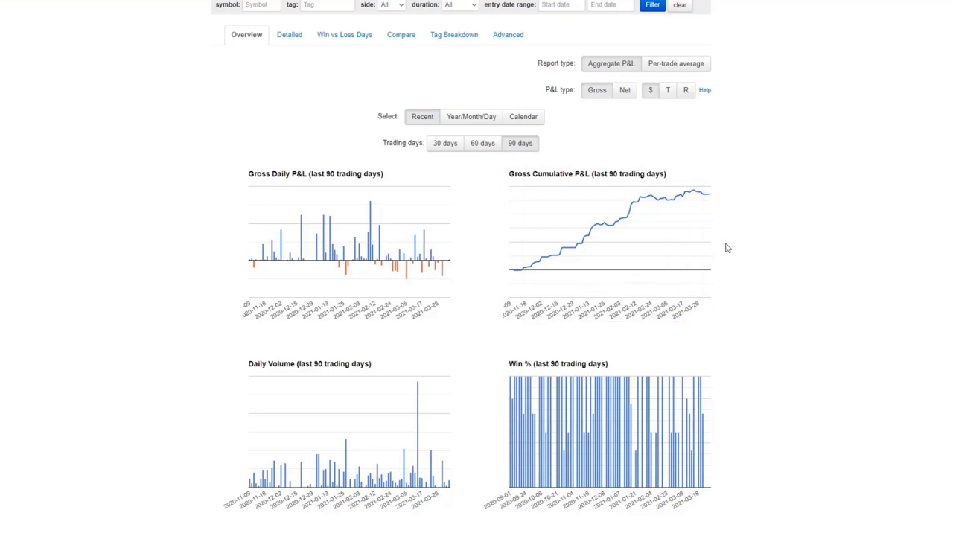
mouse_move(678, 222)
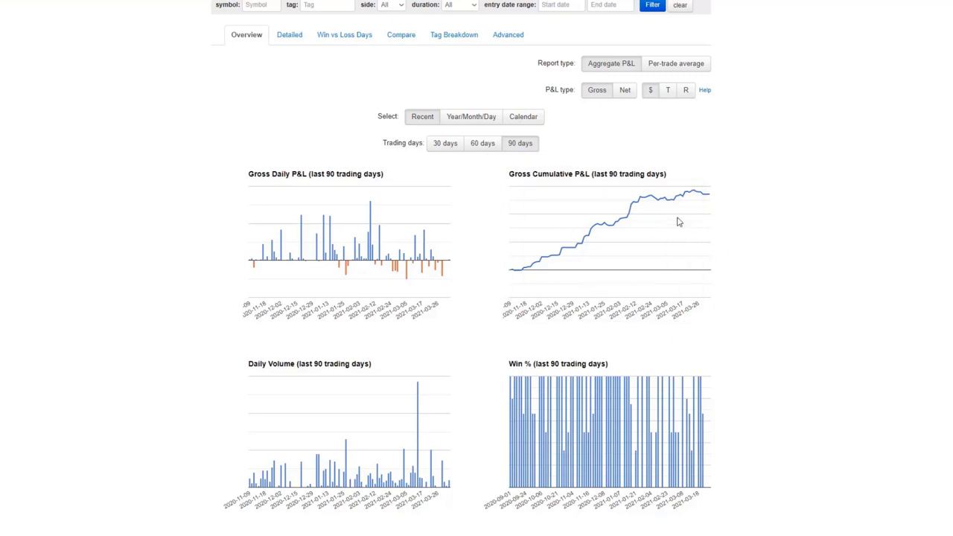
mouse_move(655, 225)
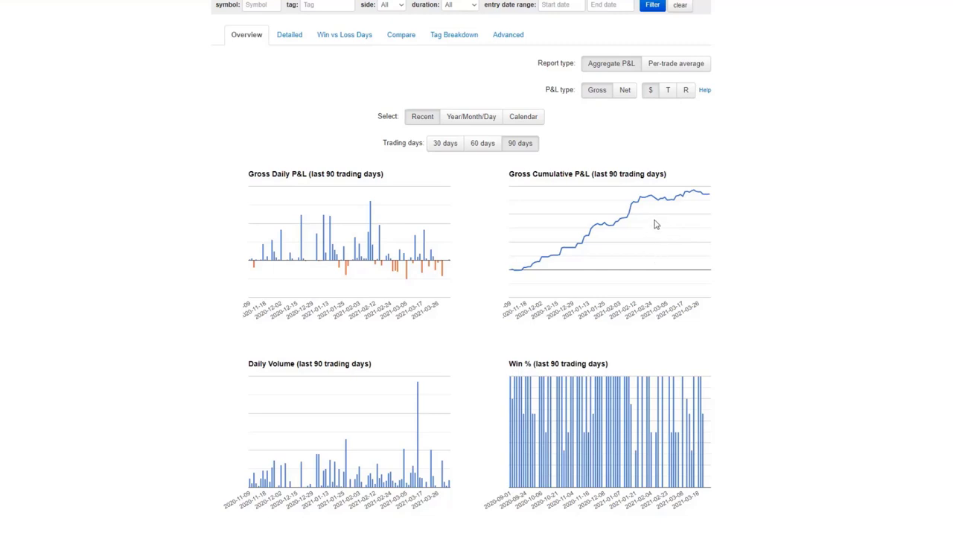
mouse_move(677, 230)
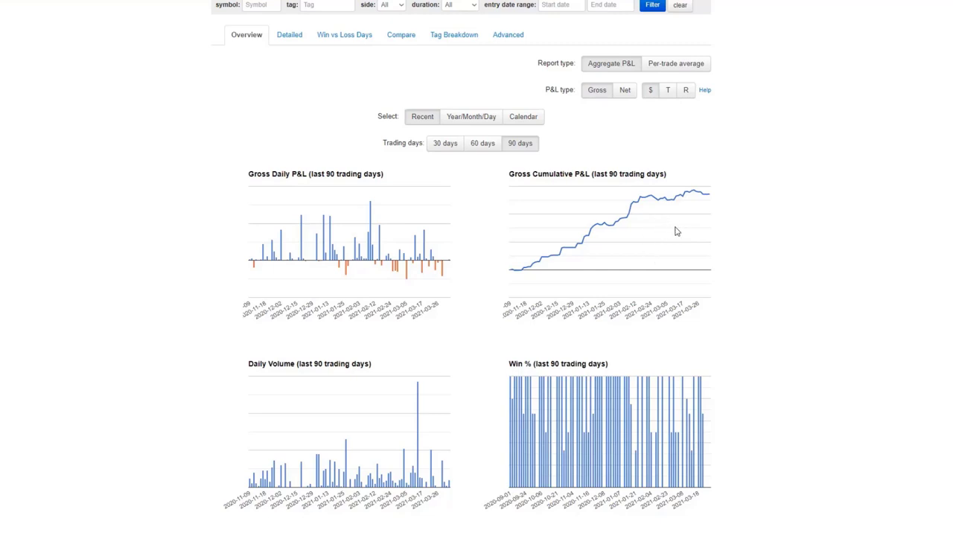
mouse_move(680, 226)
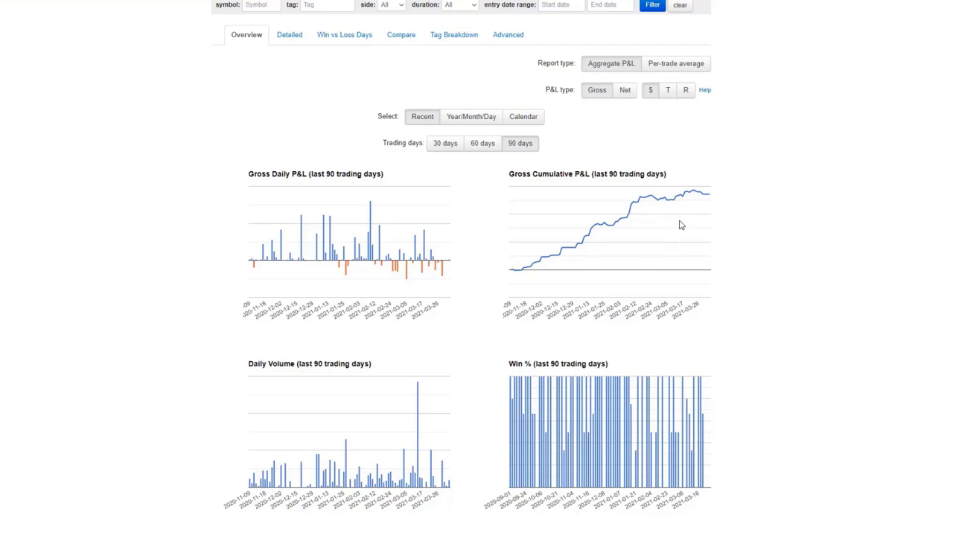
mouse_move(733, 217)
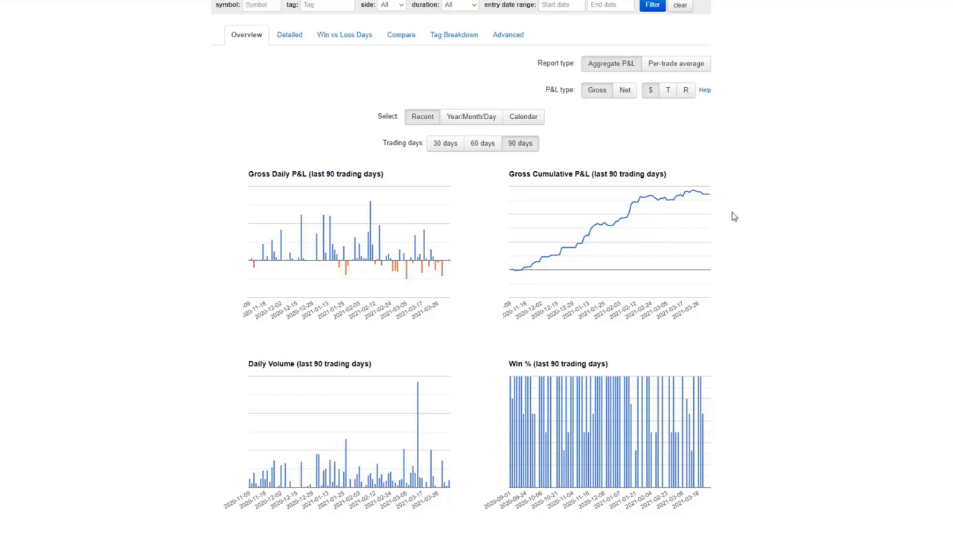
mouse_move(779, 222)
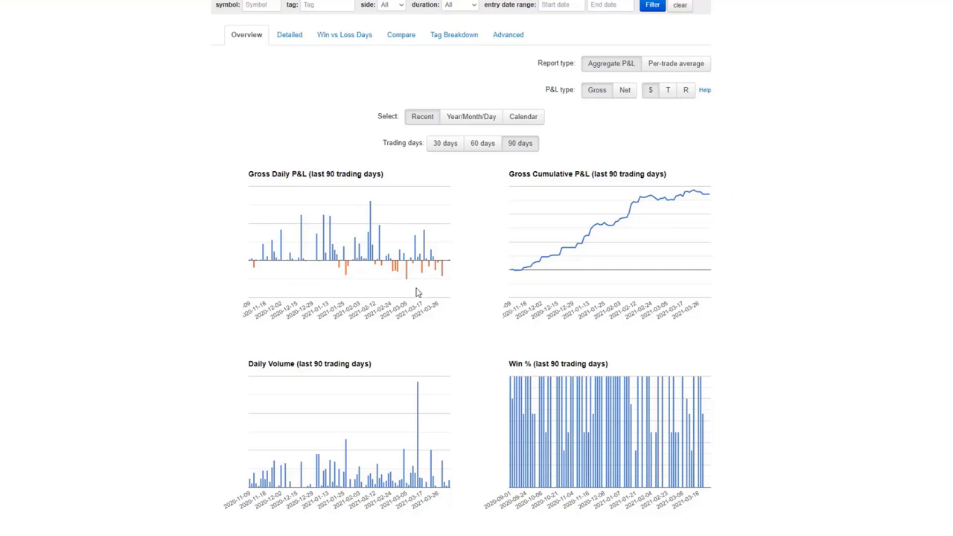
mouse_move(400, 297)
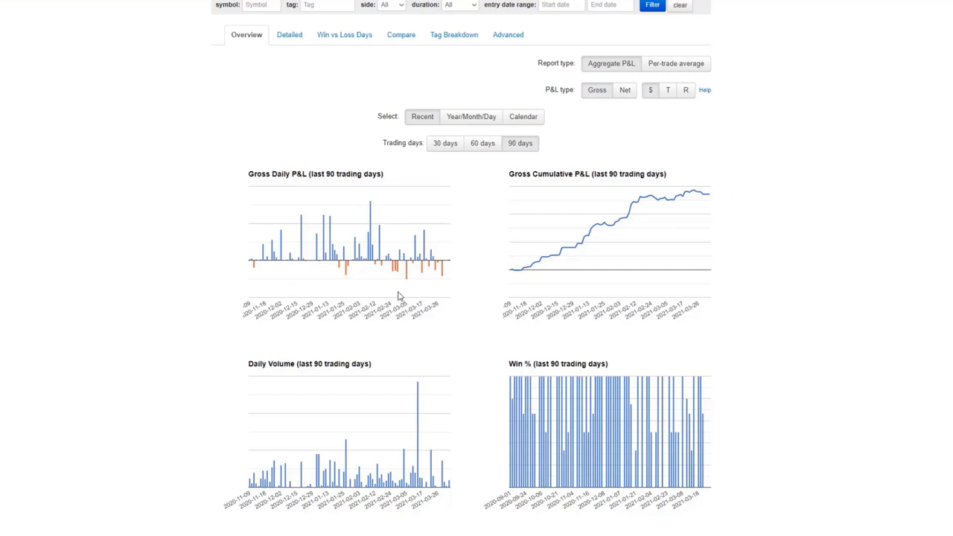
mouse_move(653, 219)
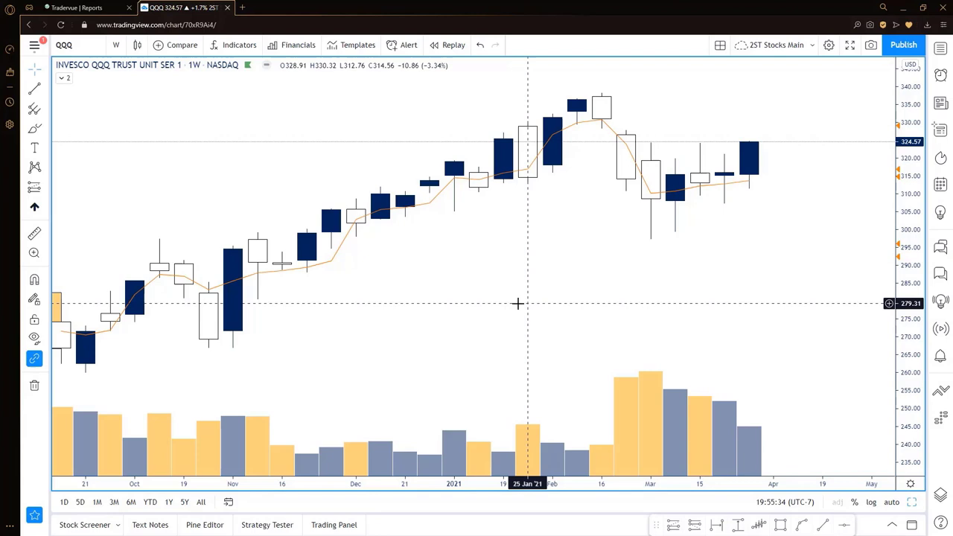
mouse_move(554, 260)
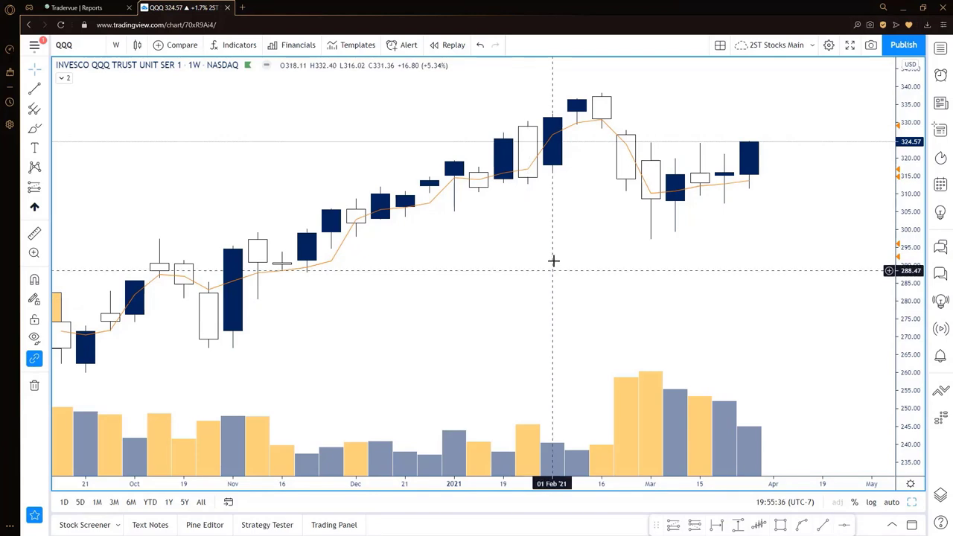
Review the weekly QQQ candlestick chart with volume, then return to Tradervue.
left_click_drag(588, 78, 715, 254)
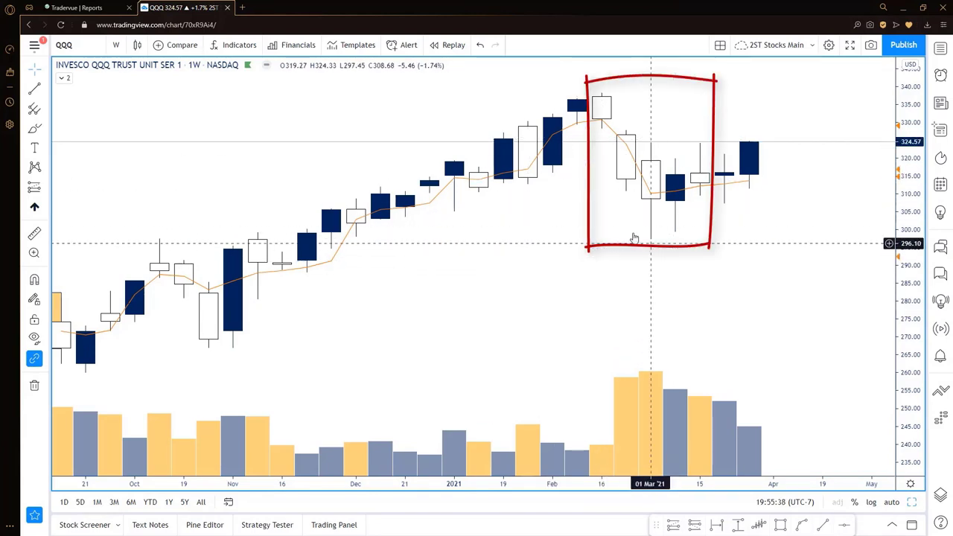
mouse_move(872, 268)
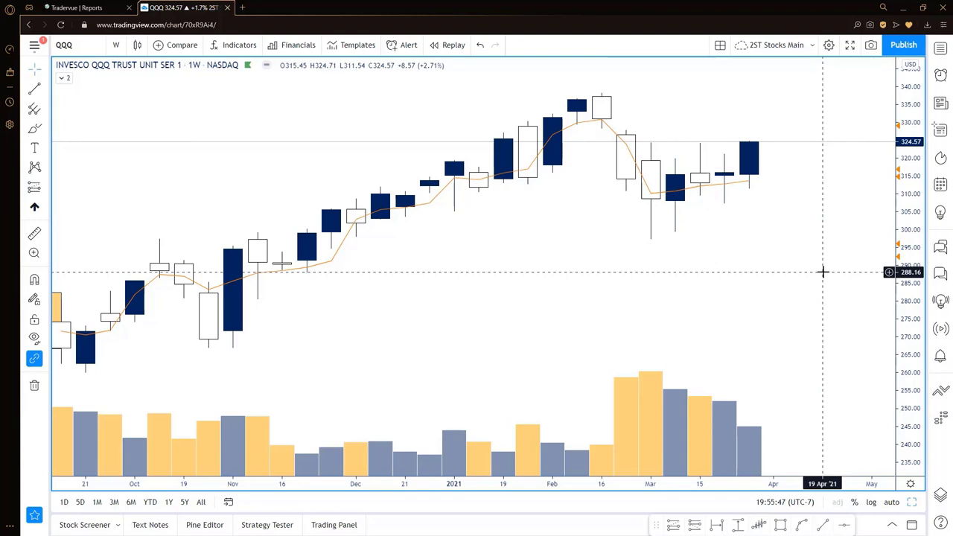
mouse_move(832, 286)
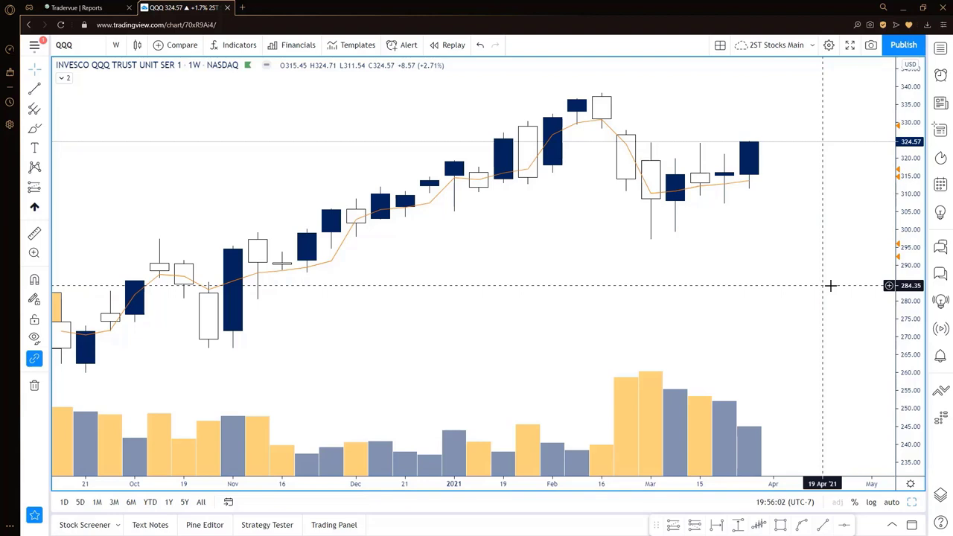
mouse_move(659, 260)
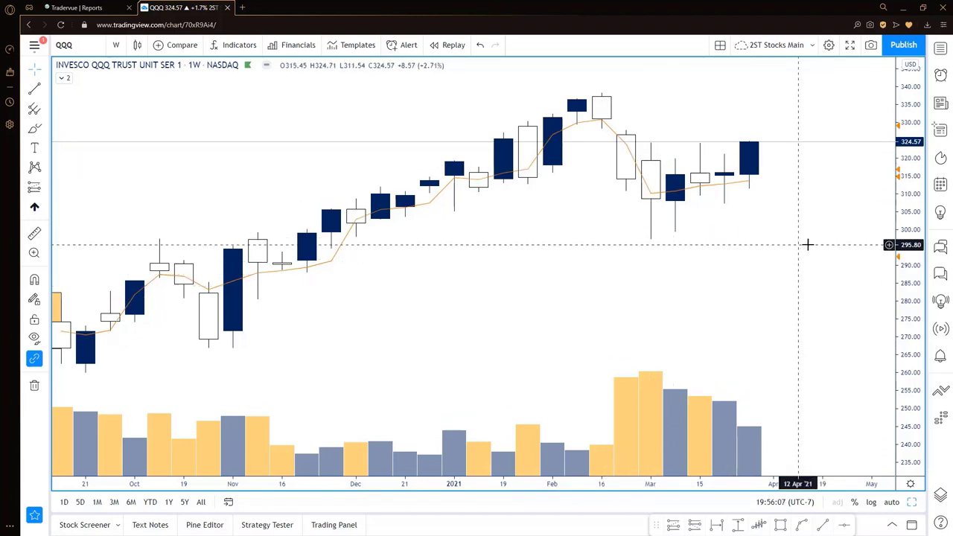
left_click(78, 7)
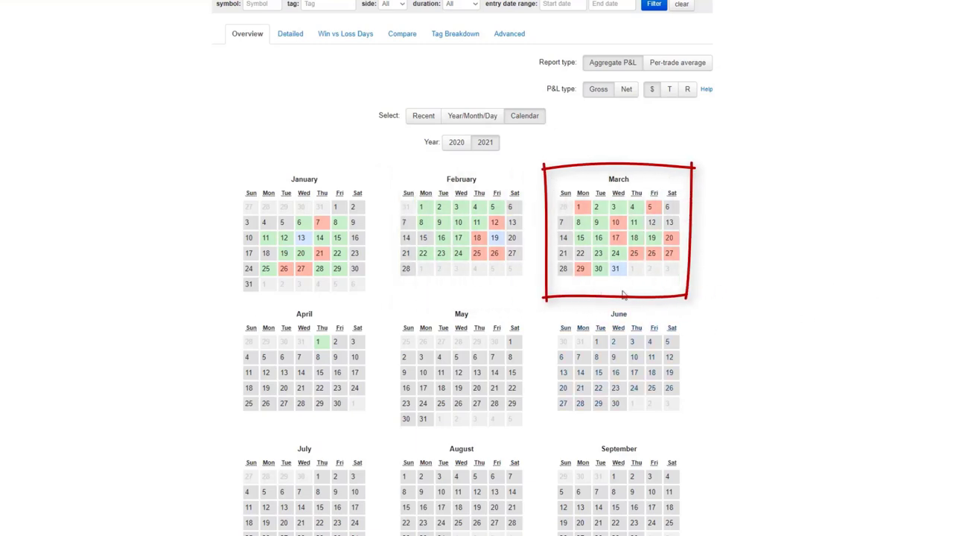
mouse_move(777, 277)
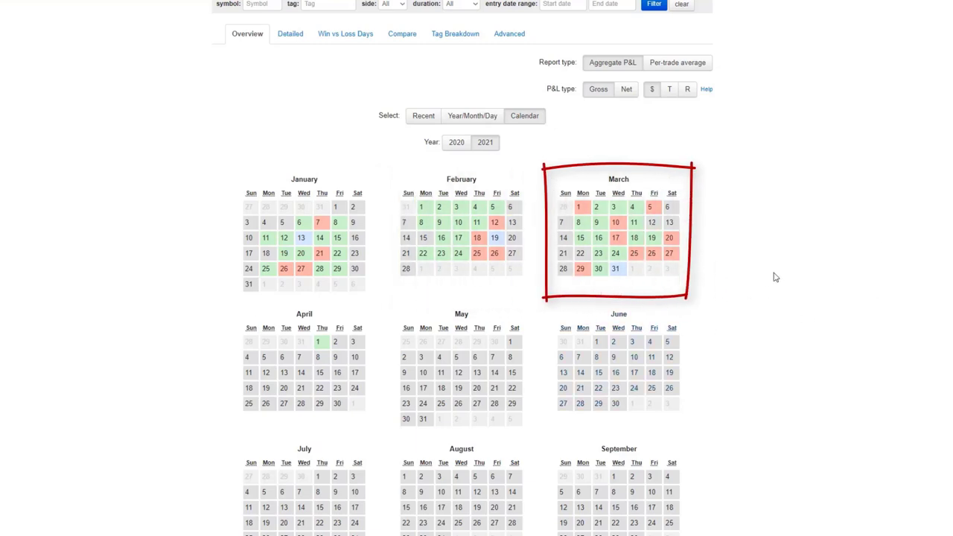
mouse_move(782, 251)
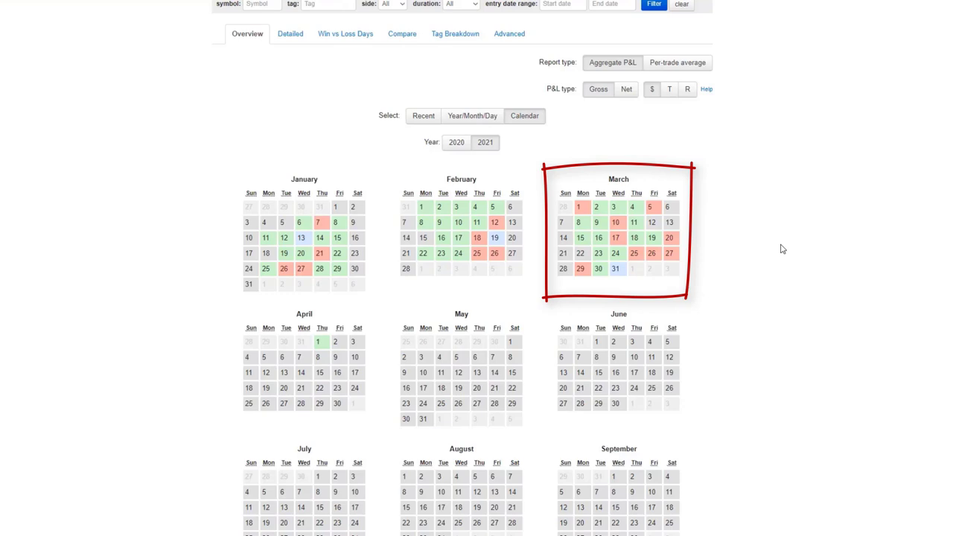
mouse_move(820, 274)
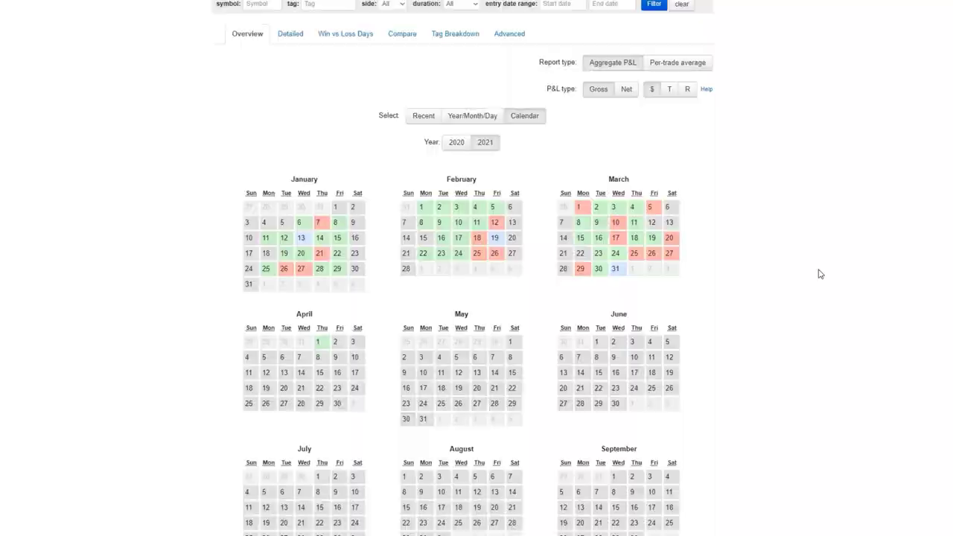
Open the Detailed report and scroll to the 61.3% win / 38.7% loss charts.
left_click(290, 34)
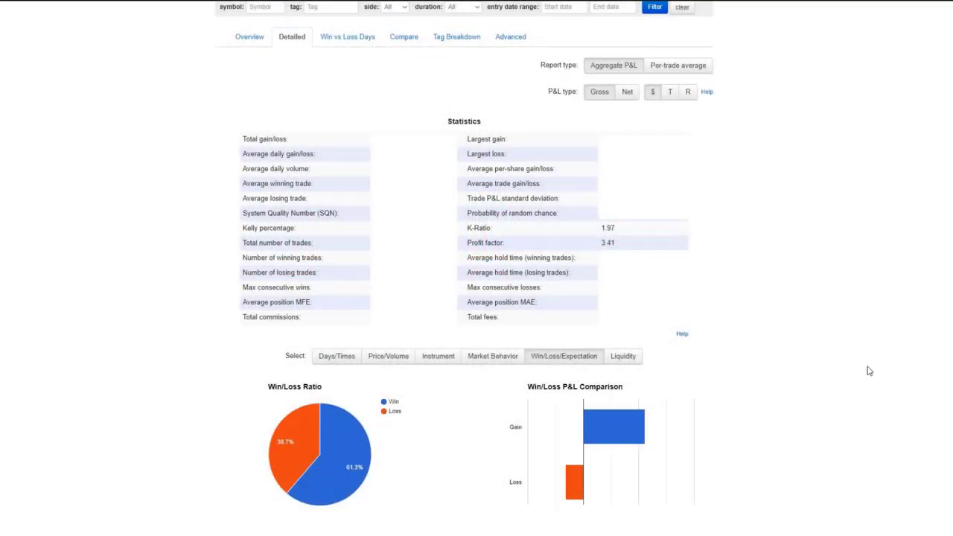
scroll("down", 3)
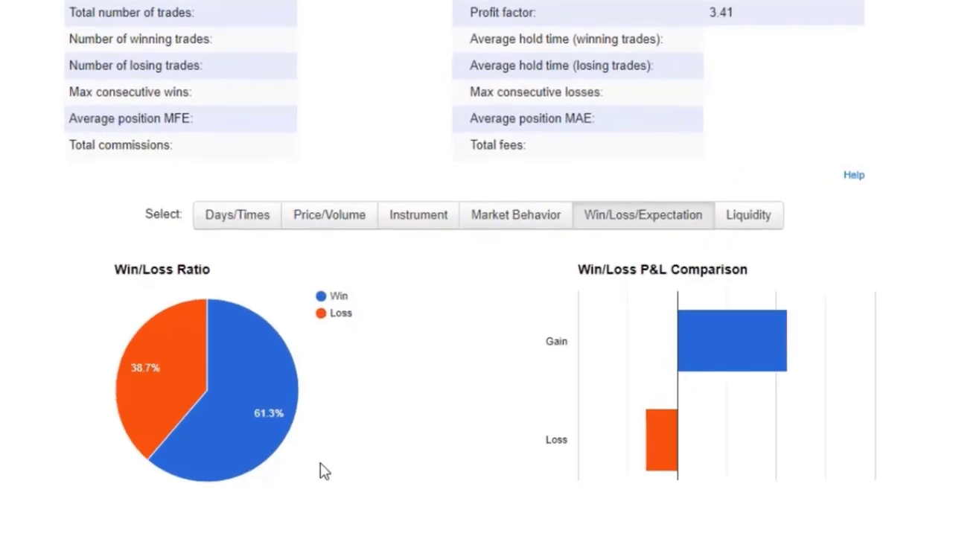
mouse_move(346, 439)
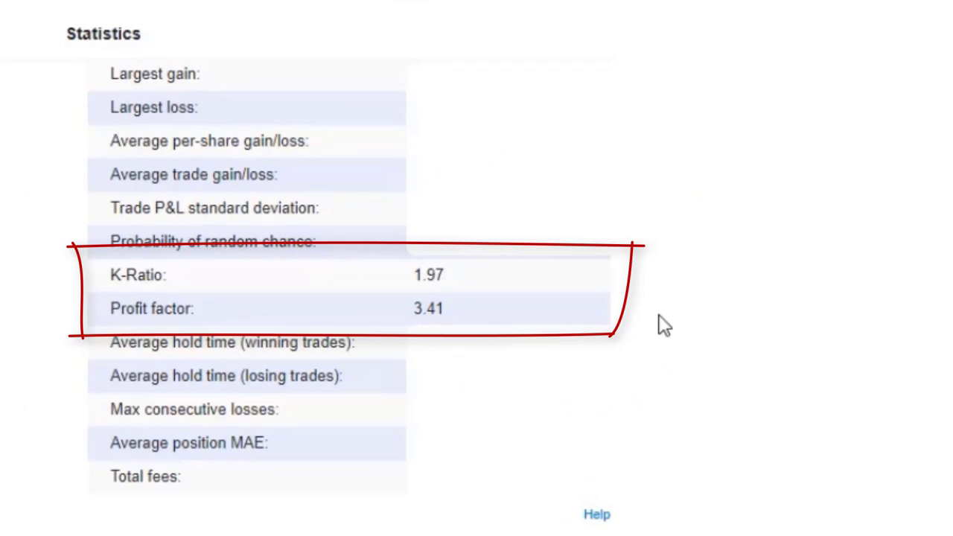
mouse_move(684, 296)
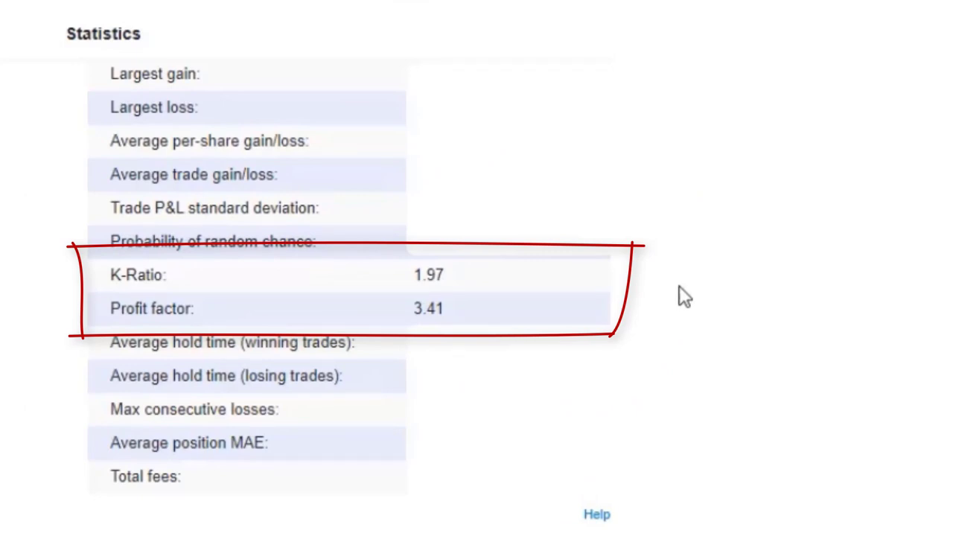
mouse_move(857, 339)
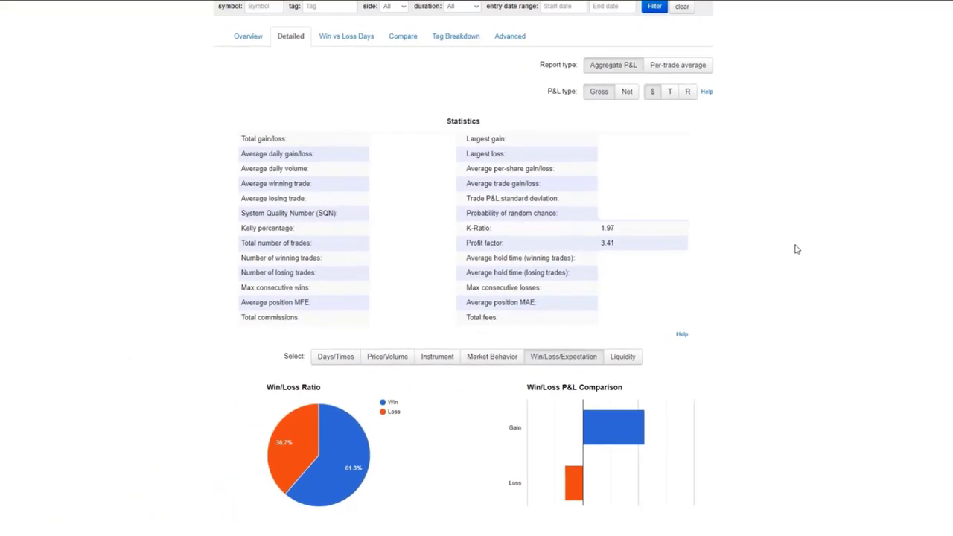
mouse_move(721, 249)
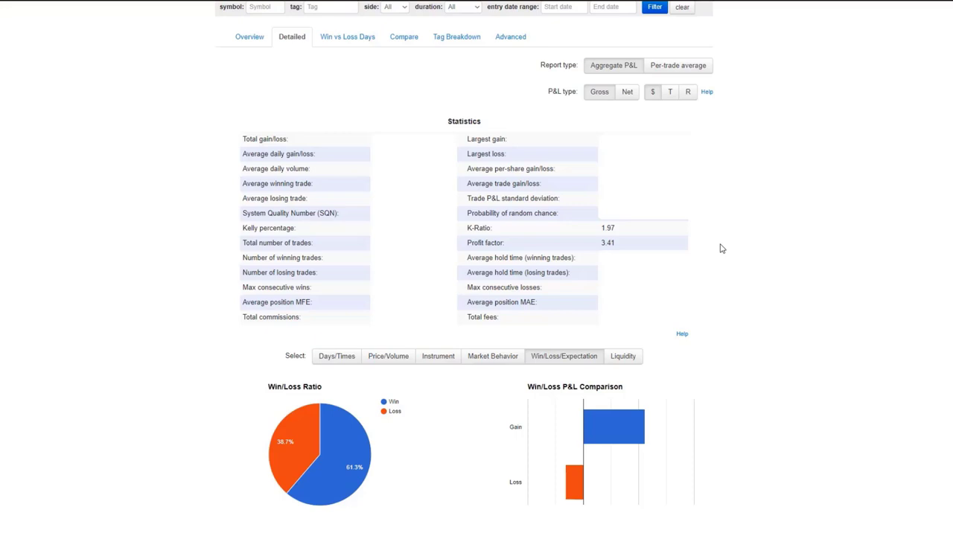
mouse_move(722, 237)
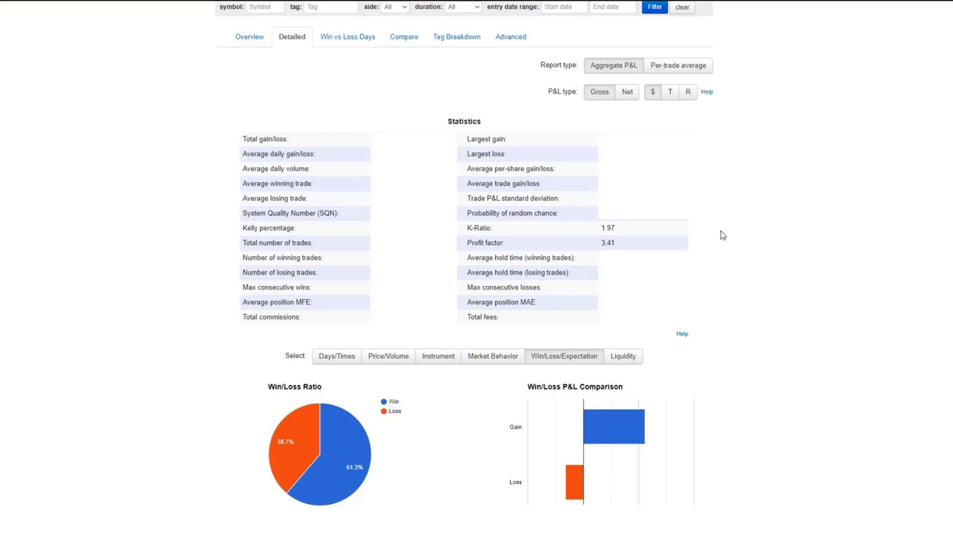
View the day-of-week charts, then the P&L by trade duration report.
left_click(337, 356)
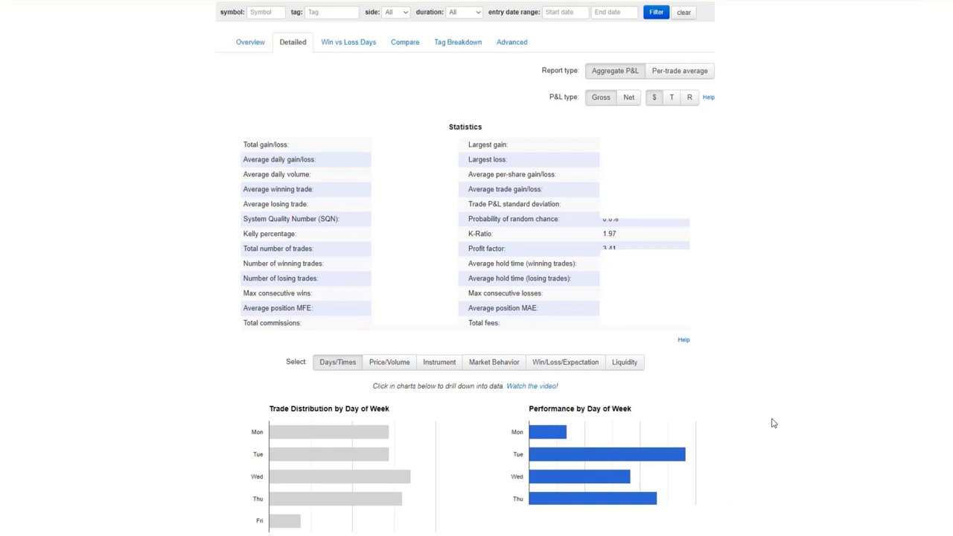
mouse_move(508, 397)
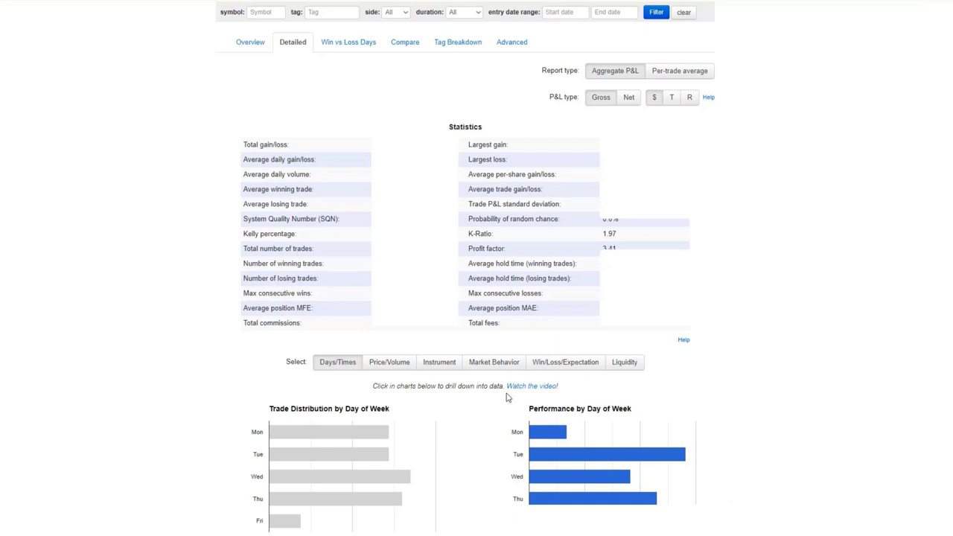
mouse_move(440, 488)
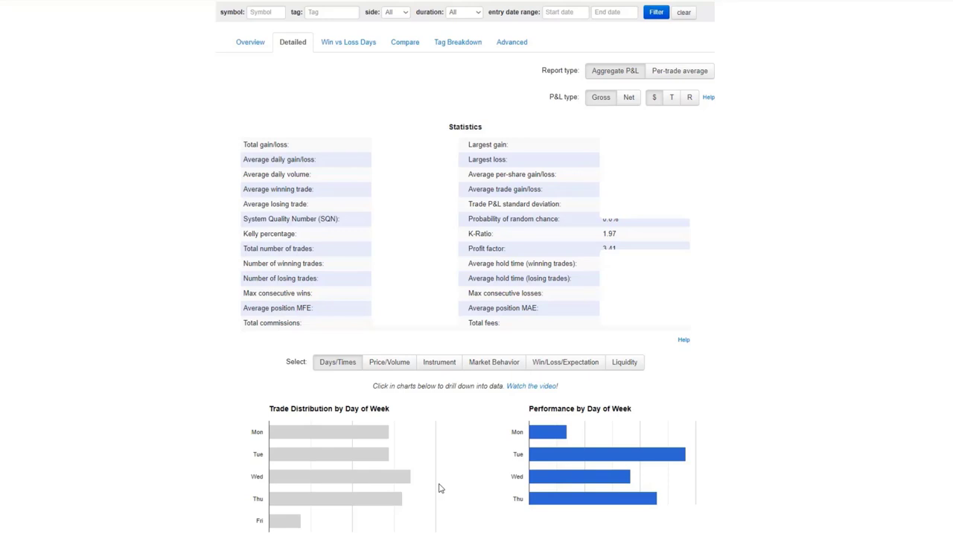
left_click(512, 42)
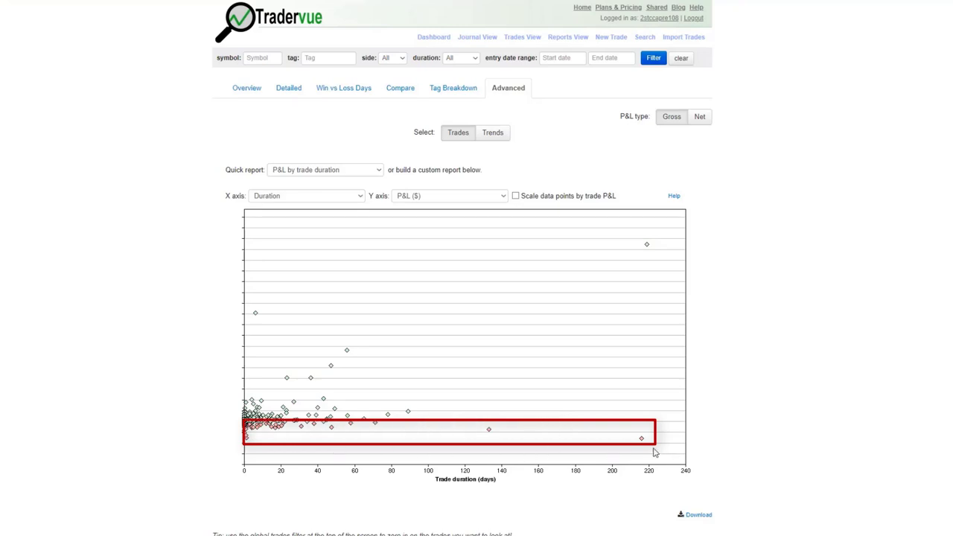
mouse_move(646, 447)
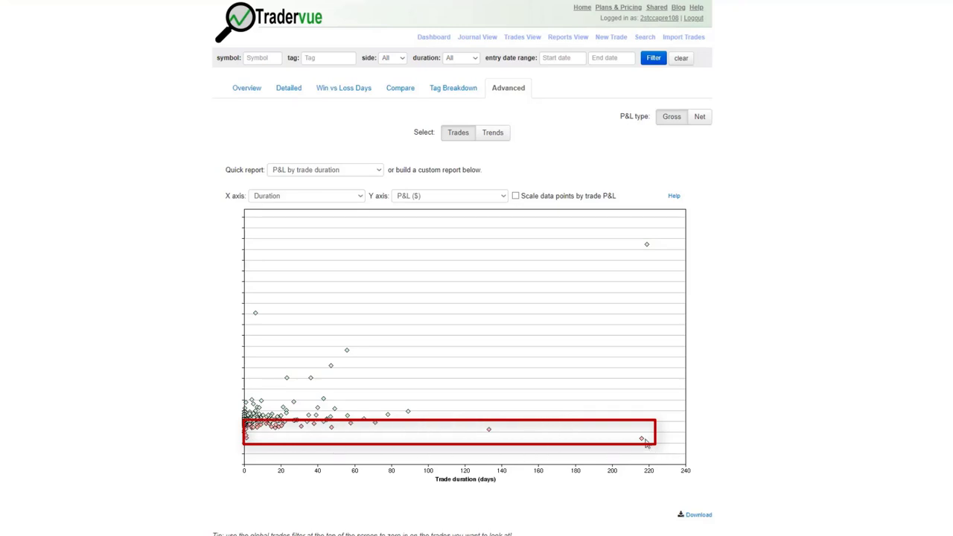
mouse_move(365, 435)
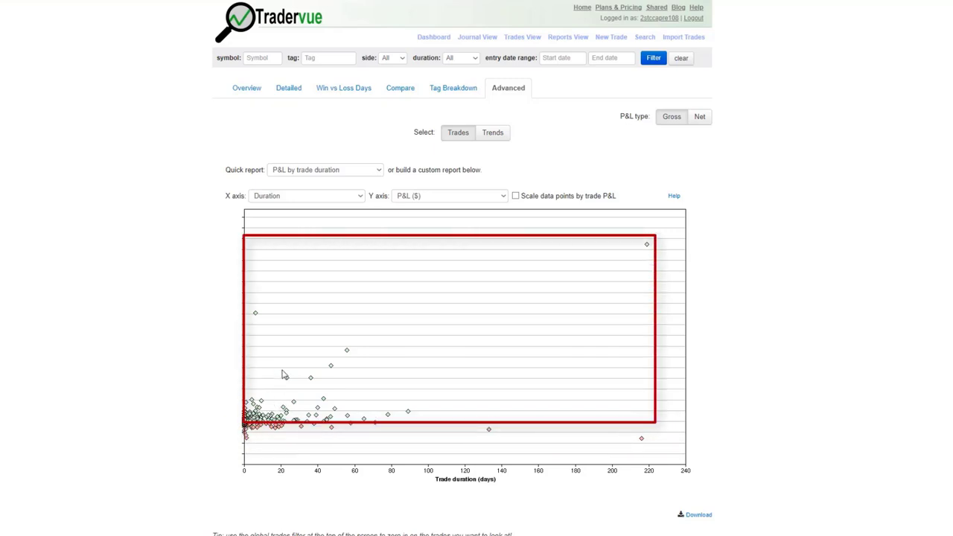
mouse_move(378, 402)
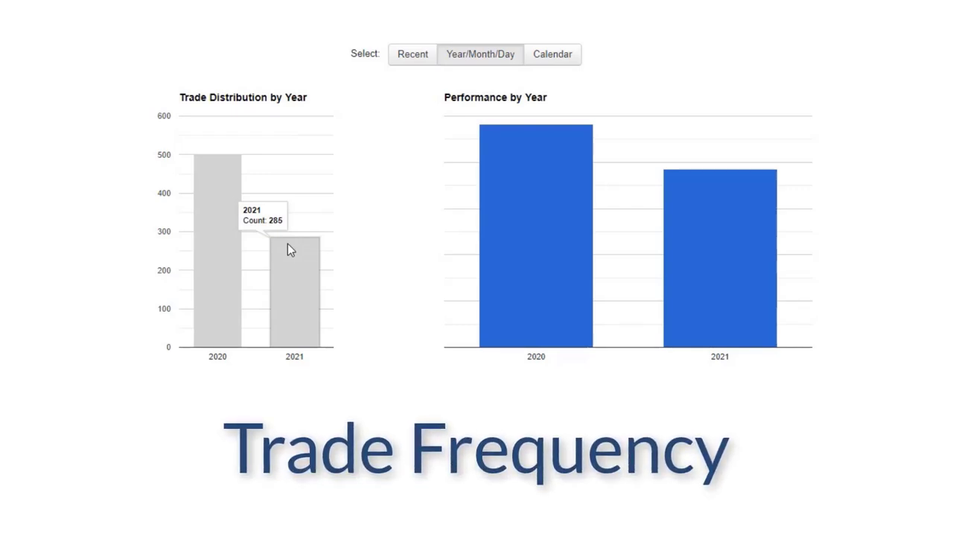
Check the 2021 bar showing 285 trades versus about 500 in 2020.
left_click(295, 253)
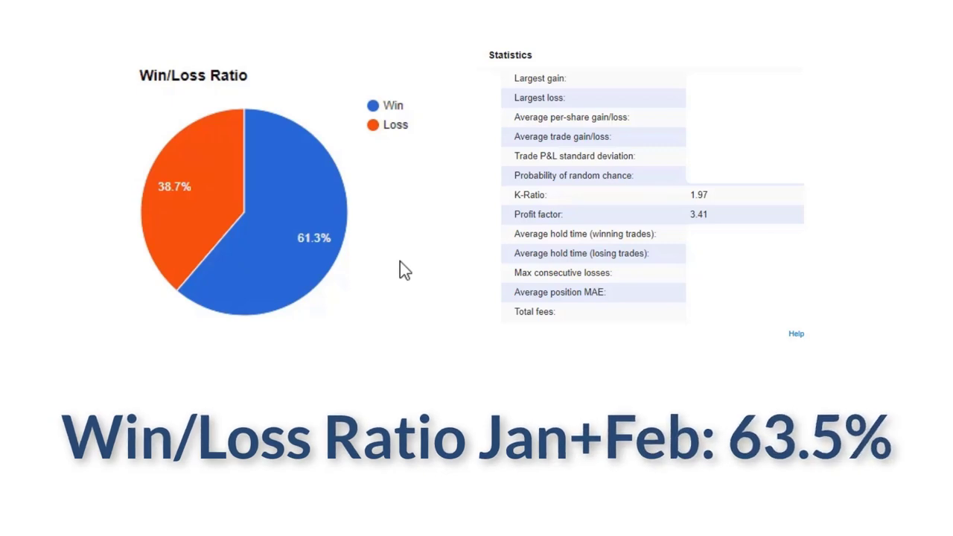
scroll("down", 3)
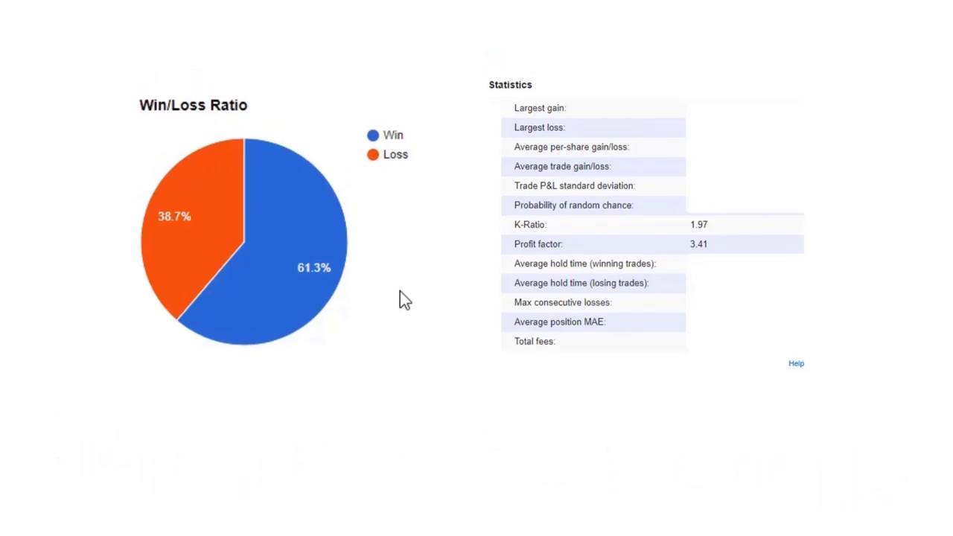